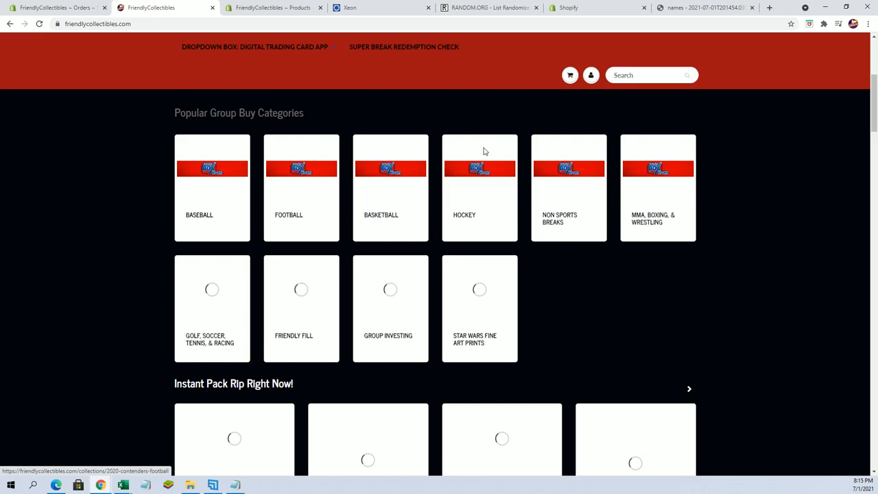
# Scroll through the BANGERS Hobby Box FCBANGERS106 description, division list and filler winners.
pyautogui.scroll(-3)
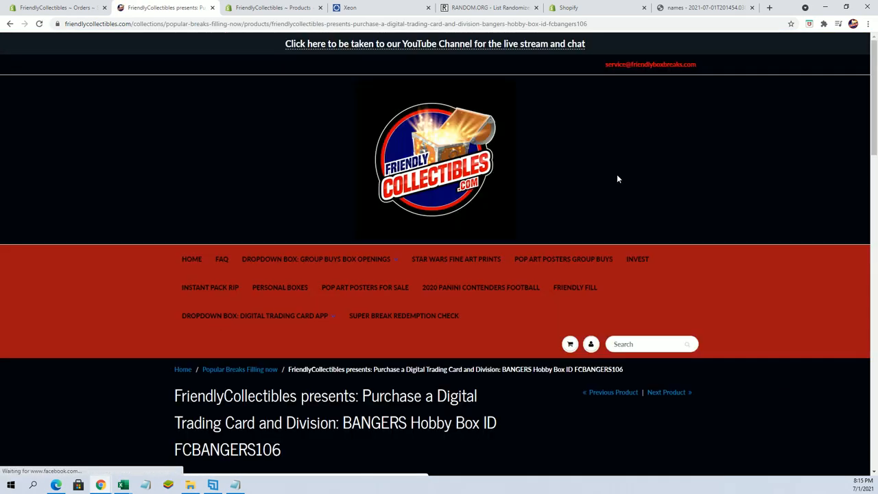
pyautogui.scroll(-3)
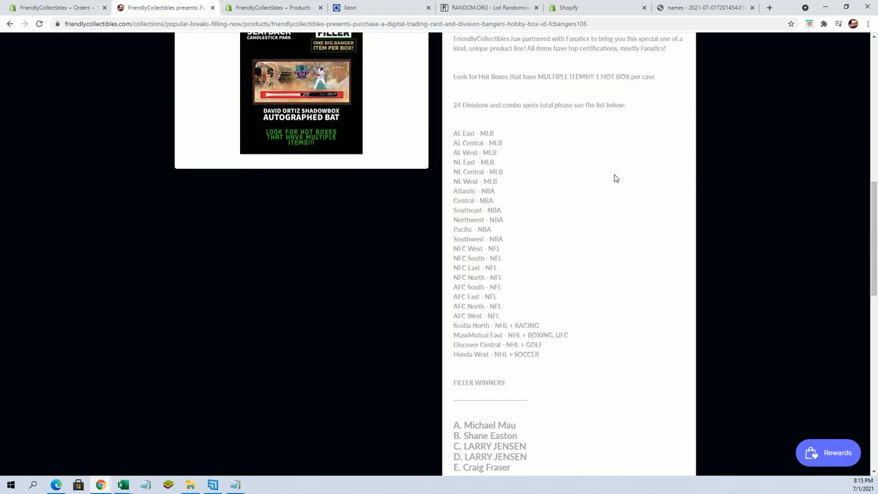
pyautogui.scroll(-3)
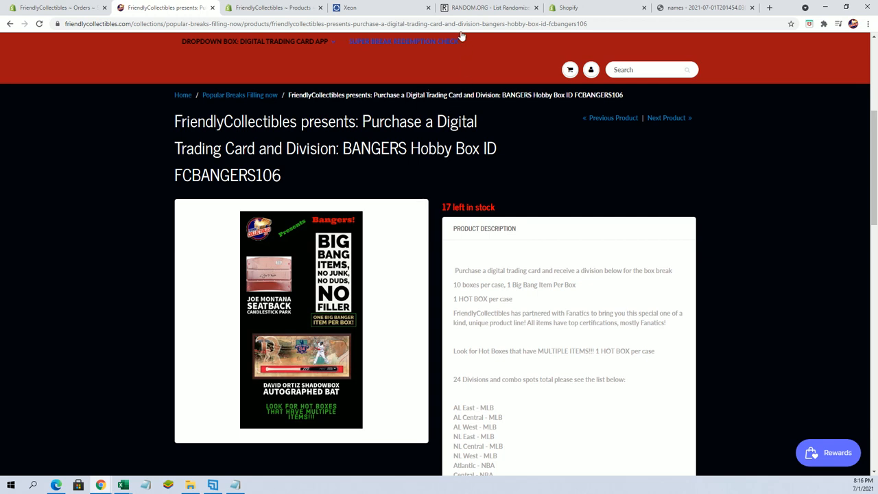
# Run the List Randomizer on the four entrant names repeatedly until seven randomizations are done.
pyautogui.click(487, 8)
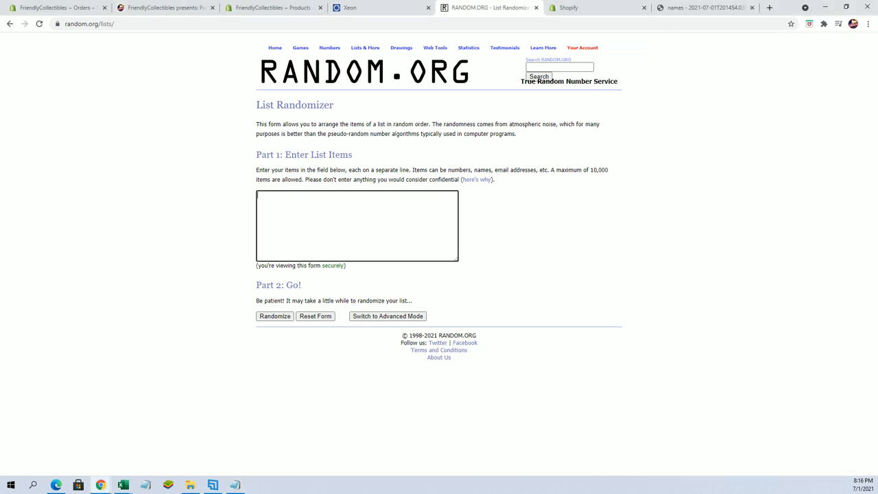
pyautogui.click(274, 315)
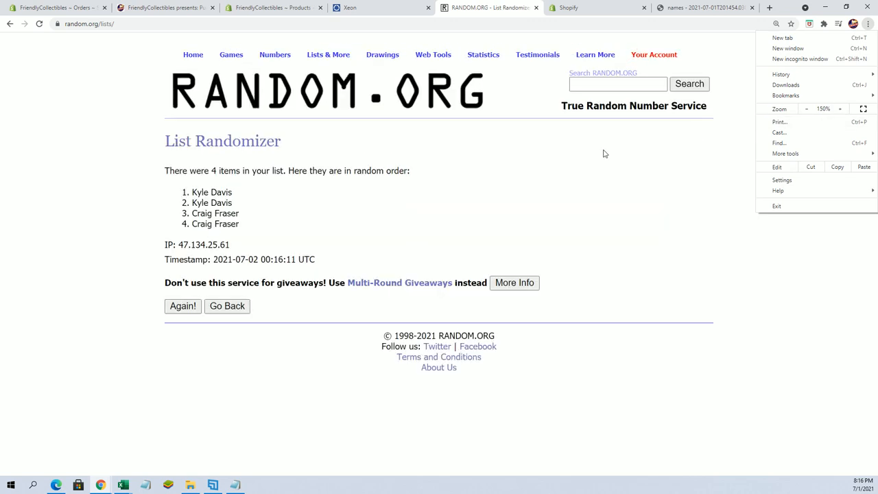
pyautogui.click(183, 329)
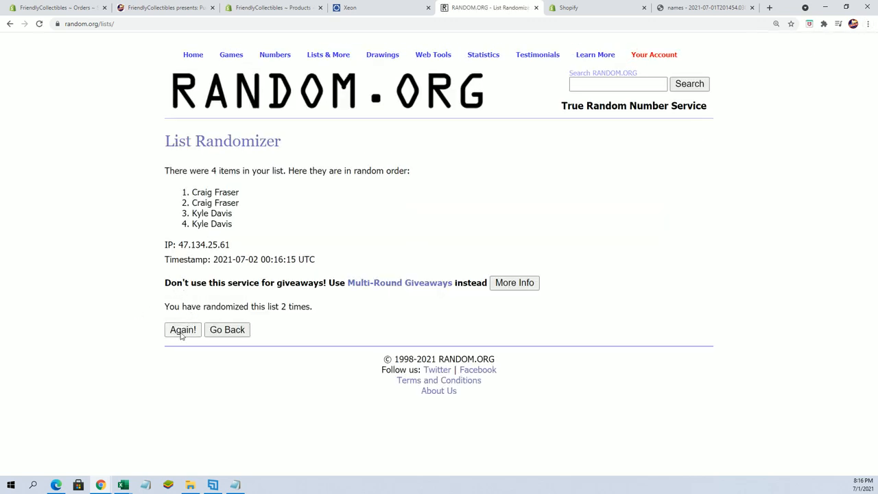
pyautogui.click(182, 329)
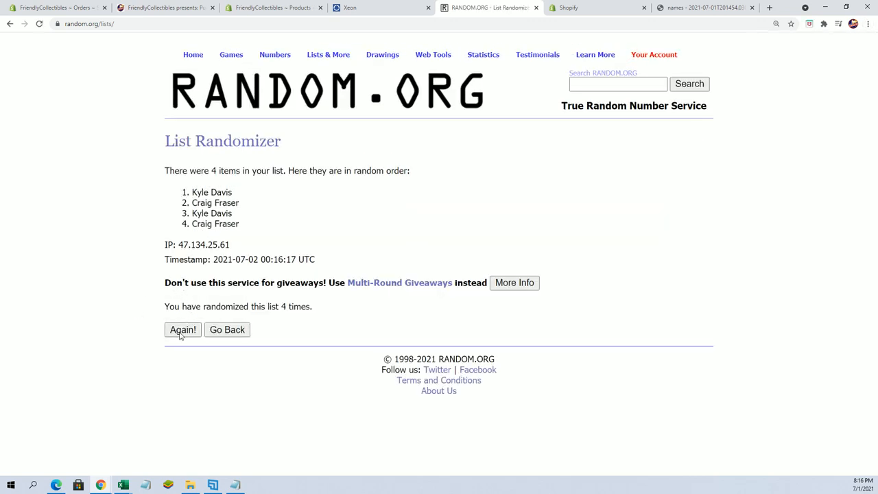
pyautogui.click(182, 329)
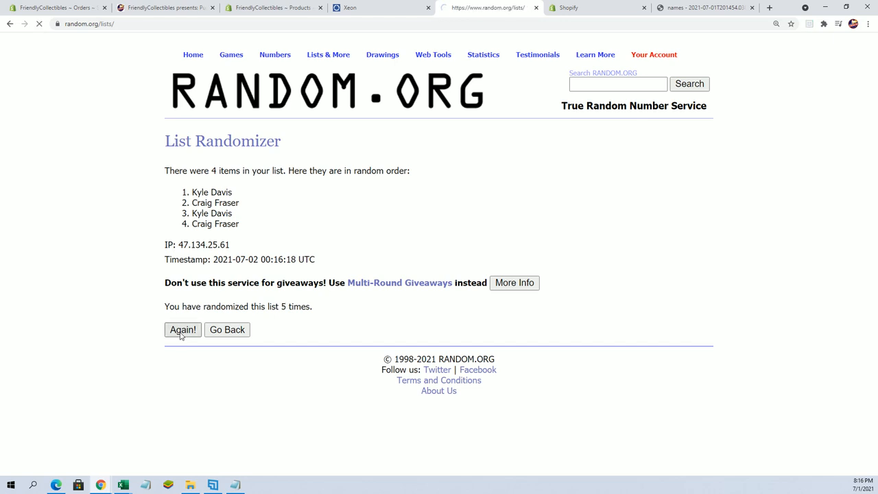
pyautogui.click(183, 329)
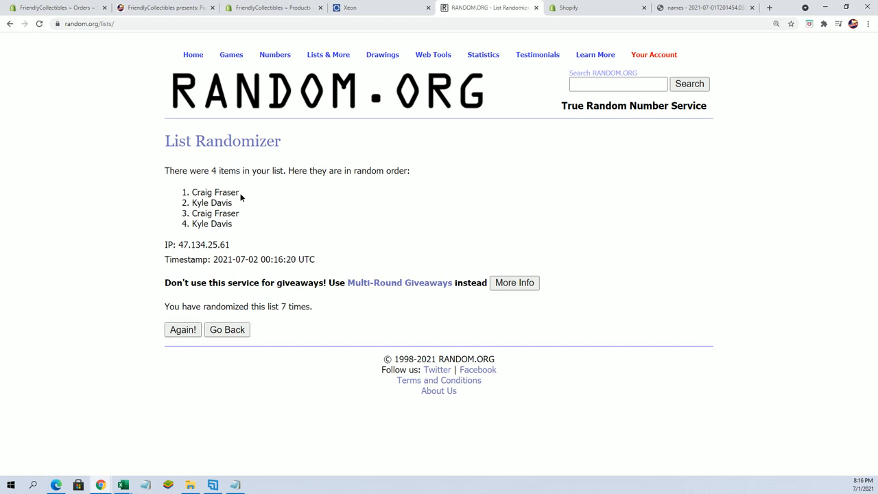
pyautogui.doubleClick(214, 192)
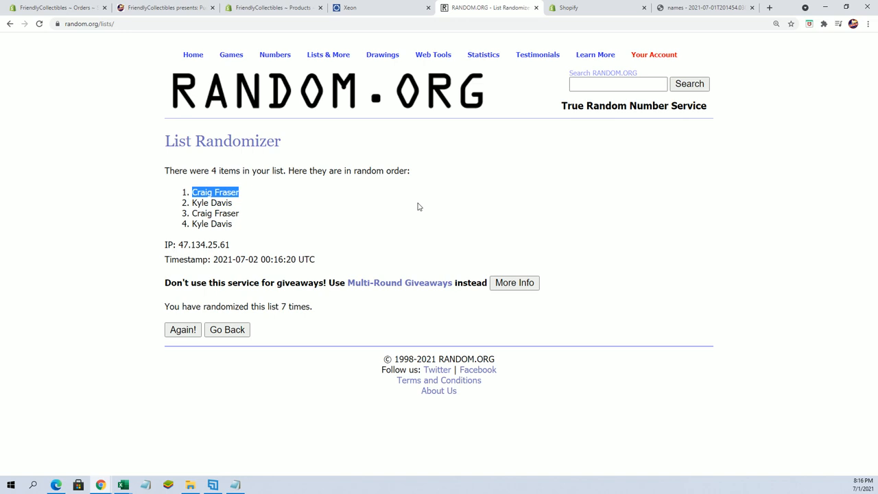